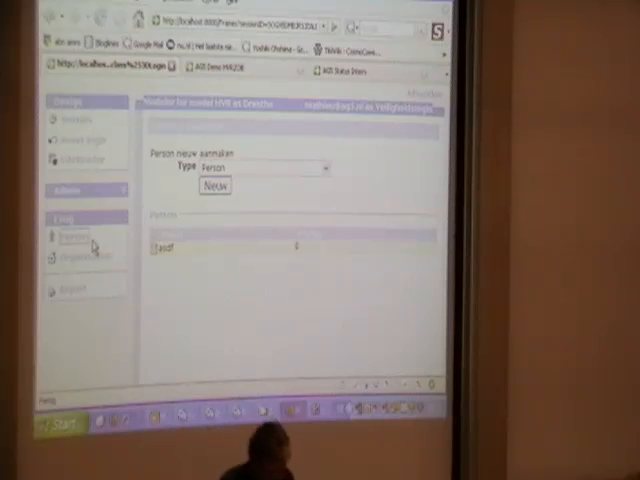
Bring the System Browser forward on the Person class definition with address and birthDate fields
click(168, 246)
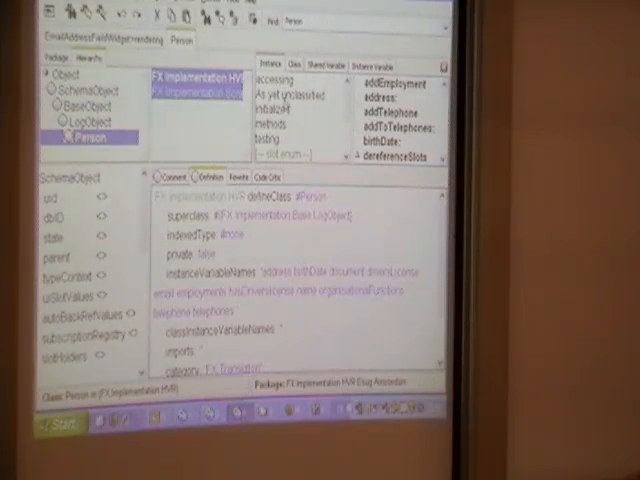
Write a hasBirthDate method on Person whose body is ^true
click(270, 114)
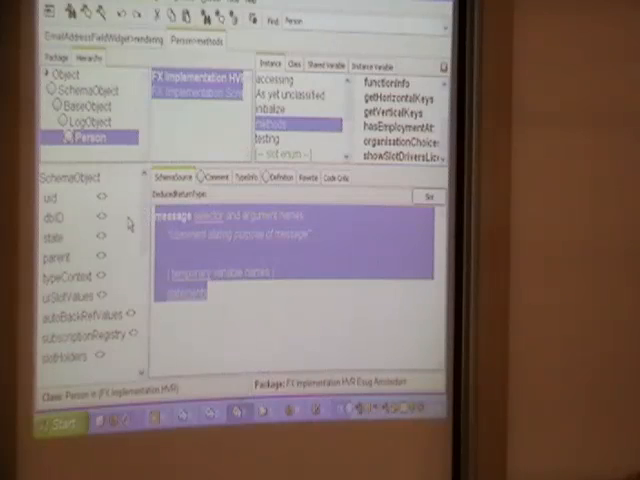
text(hasBirthDate)
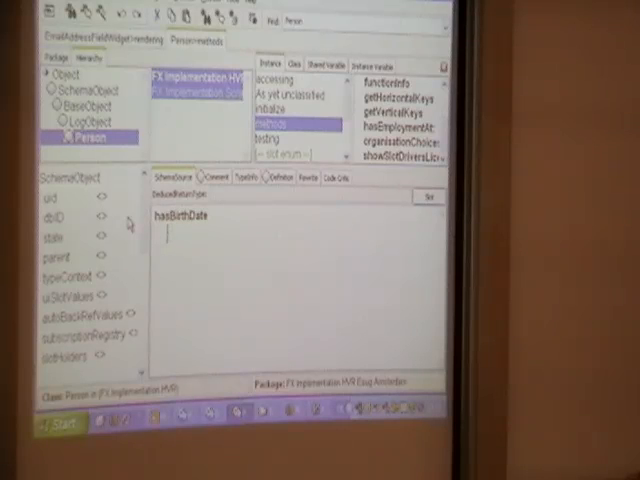
text(^true)
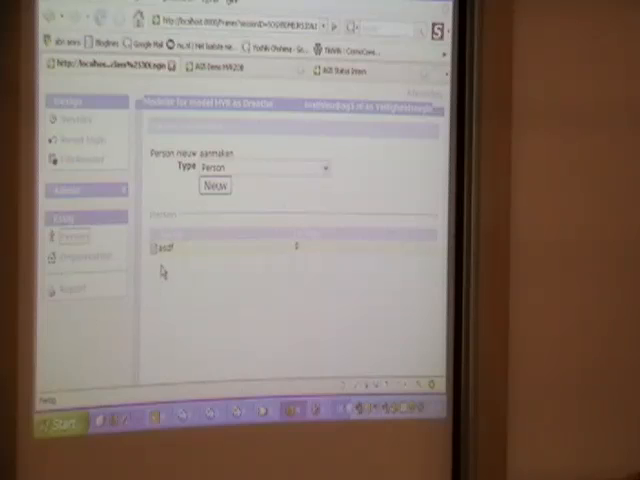
Select the Person row in the Seaside list and view its form, then the hasBirthDay method in Pharo
click(160, 244)
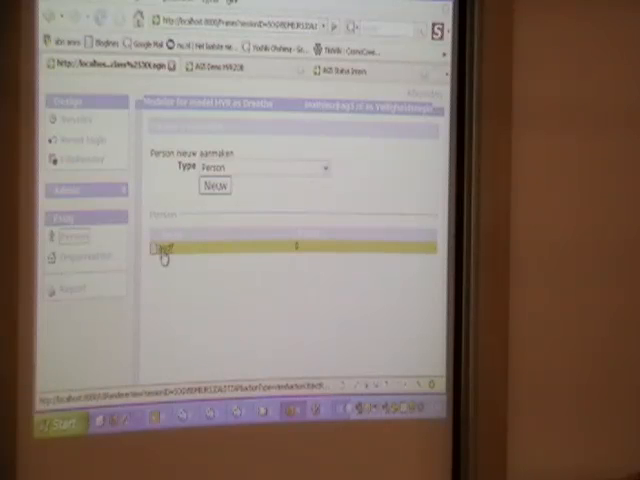
click(164, 246)
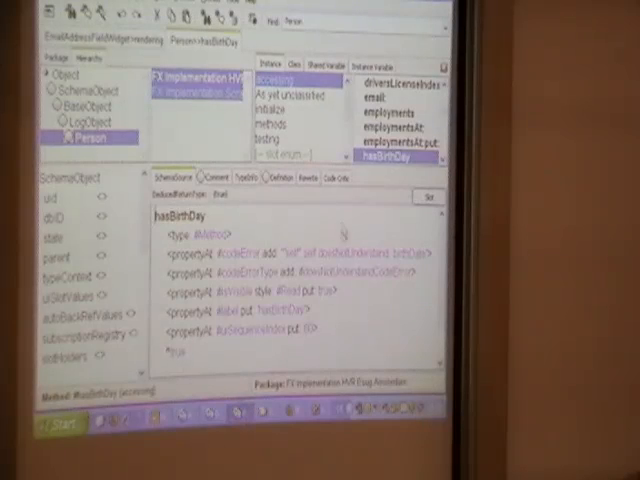
Show the Seaside Person form again, now with the hasBirthDay yes/no choice
click(270, 116)
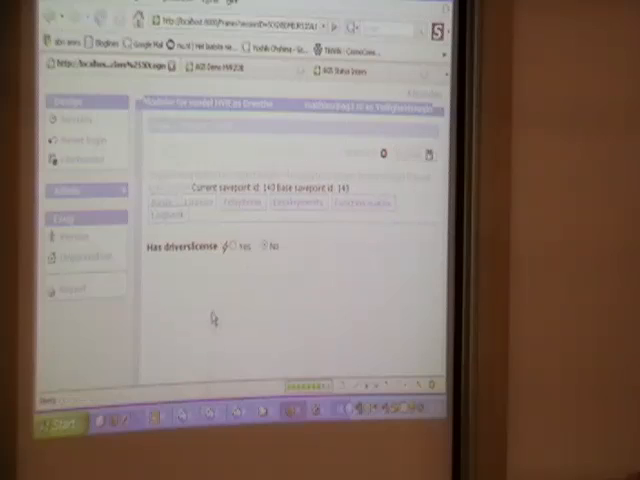
Pick a radio answer for the driver licence question, revealing telephone Number and Description fields
click(244, 246)
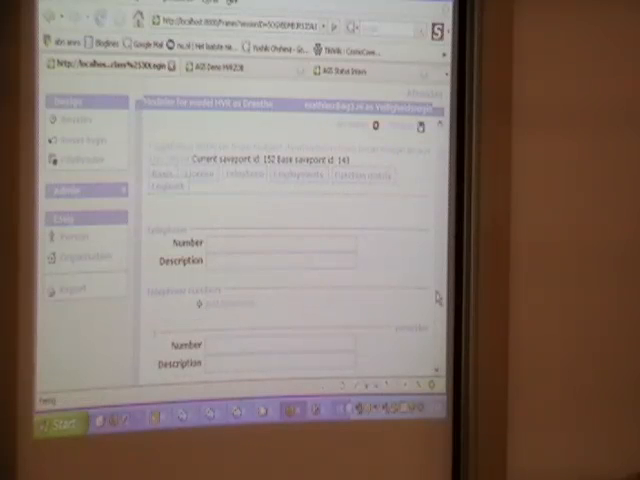
Browse a SchemaDescriptor class from the Generate dialog and view its addMethodPlanTo: source
scroll(down, 3)
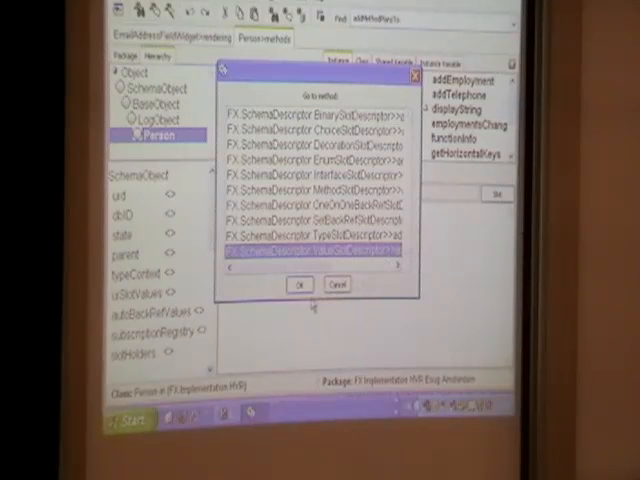
click(300, 284)
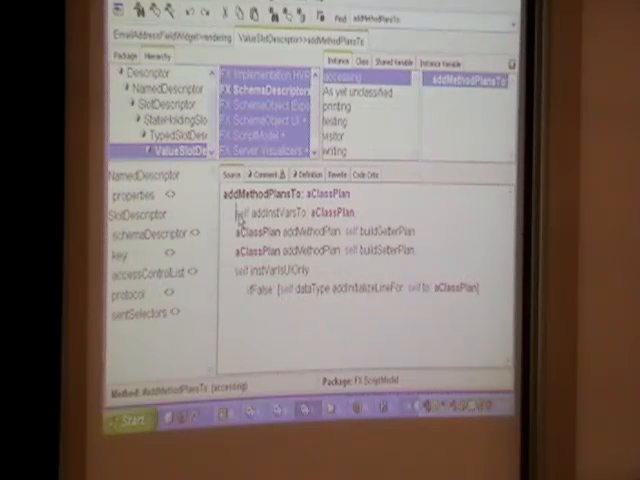